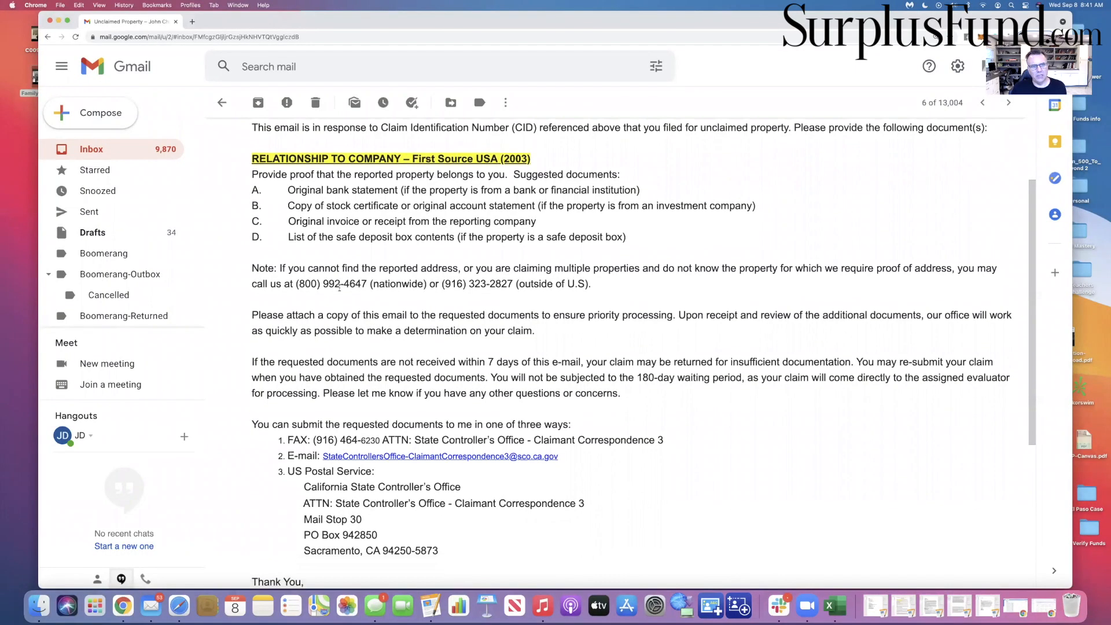
{"action": "scroll", "scroll_direction": "down", "scroll_amount": 3}
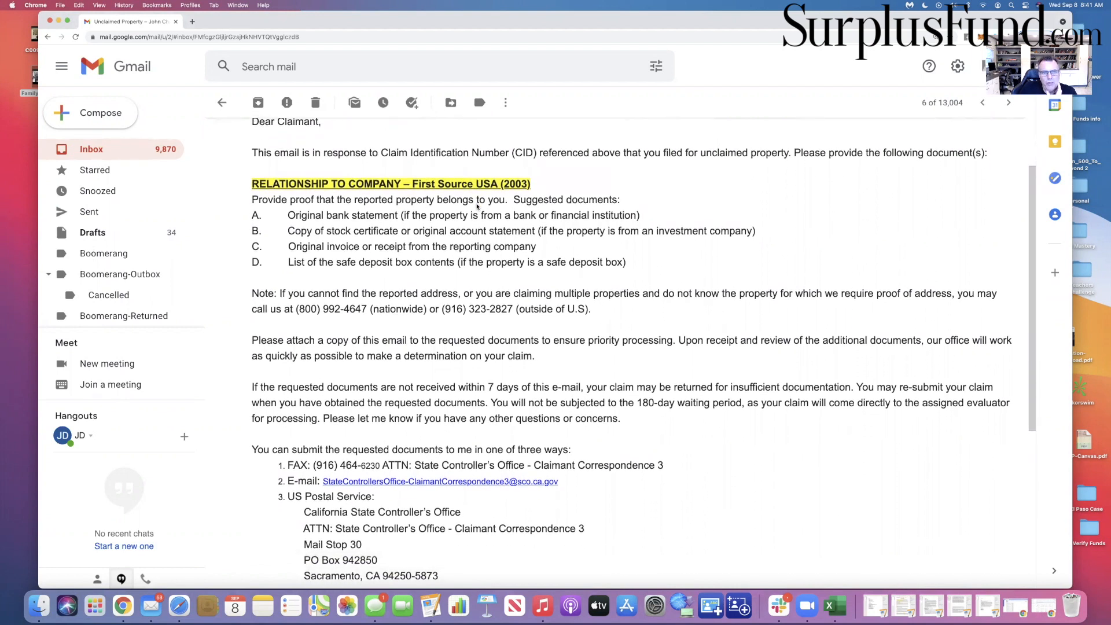
{"action": "scroll", "scroll_direction": "down", "scroll_amount": 3}
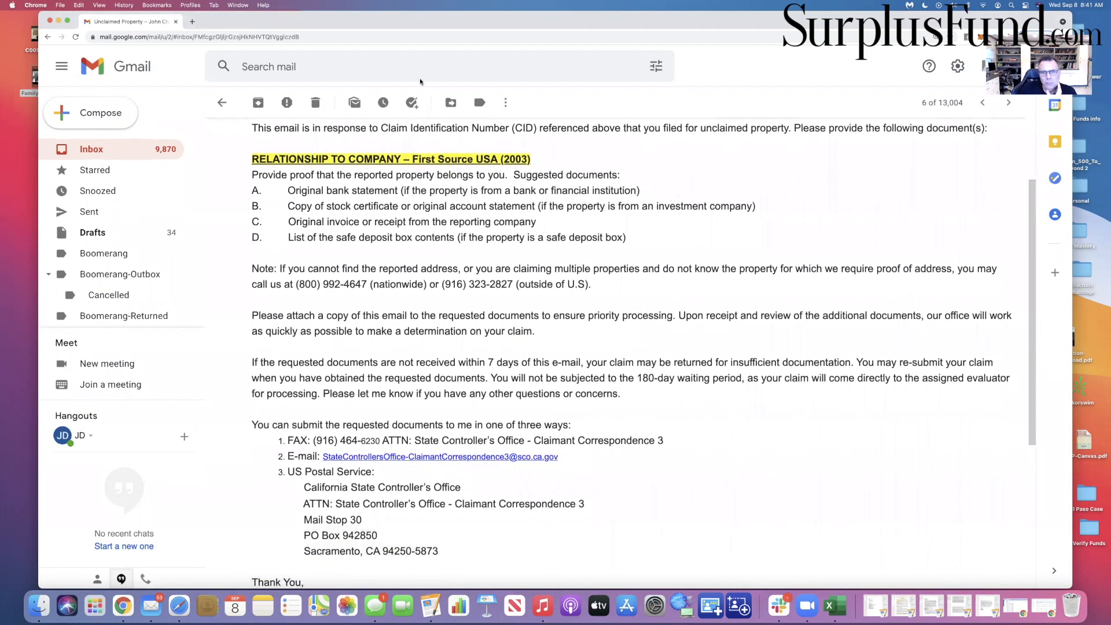
{"action": "scroll", "scroll_direction": "down", "scroll_amount": 3}
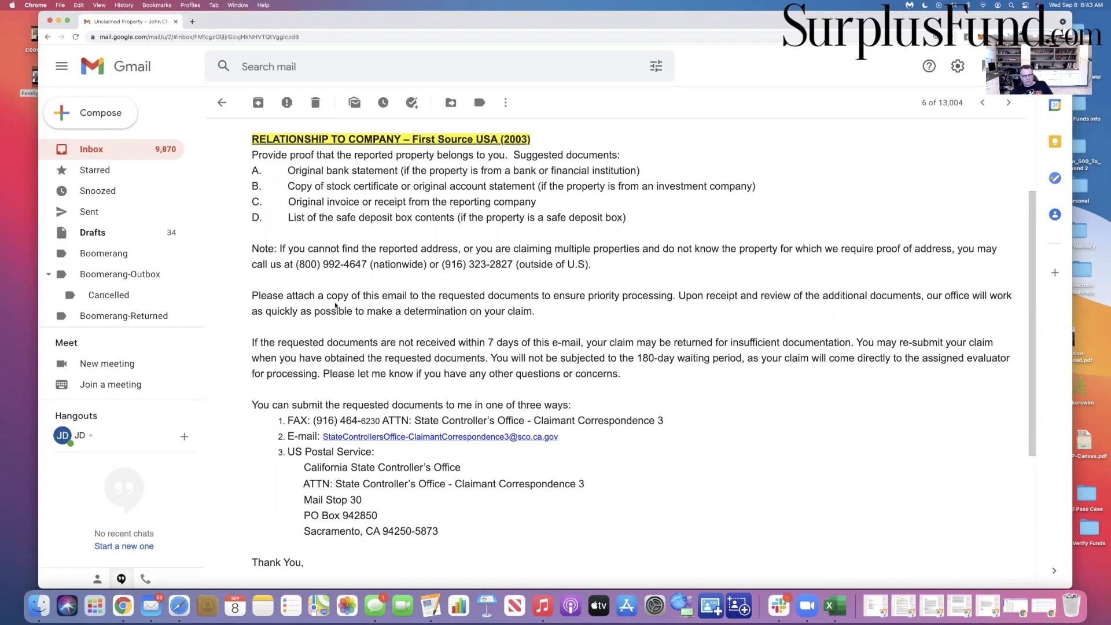
{"action": "mouse_move", "coordinate": [524, 306]}
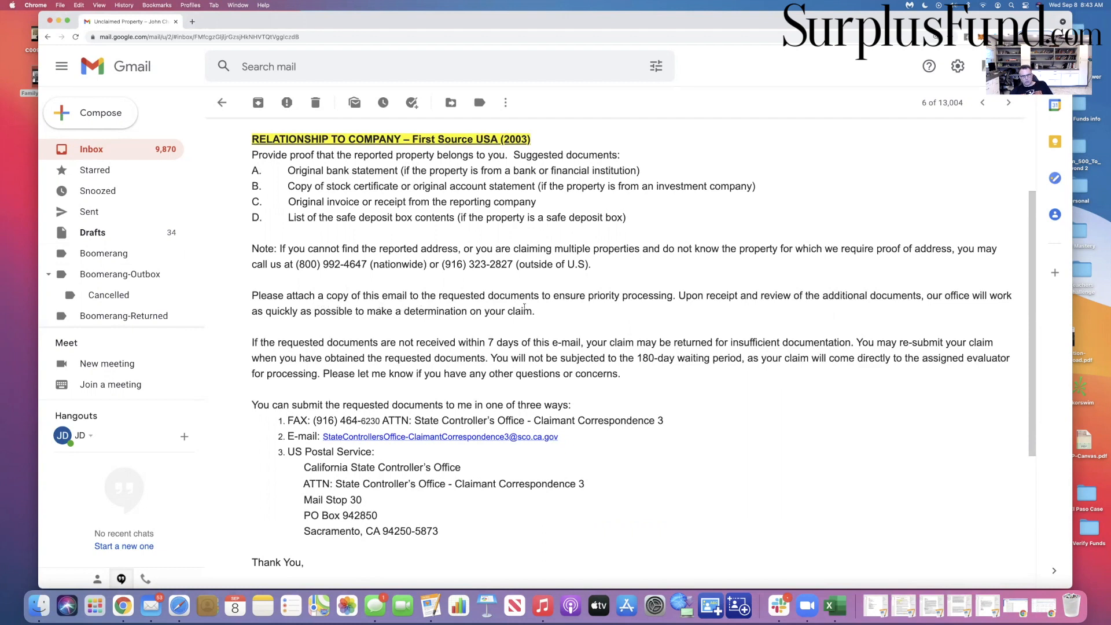
{"action": "mouse_move", "coordinate": [658, 308]}
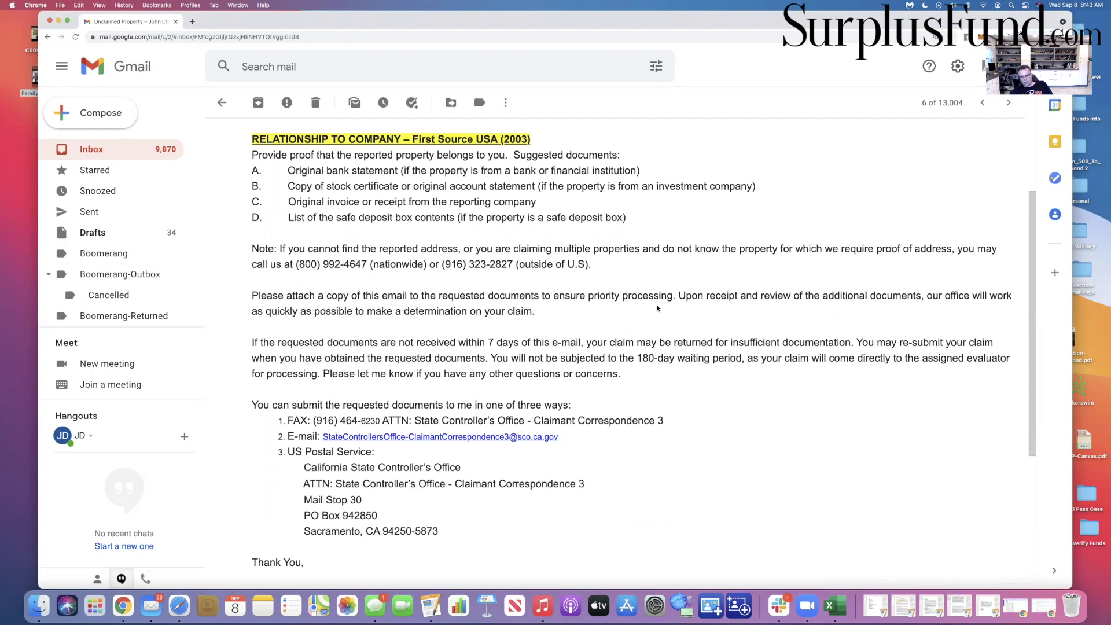
{"action": "mouse_move", "coordinate": [930, 310]}
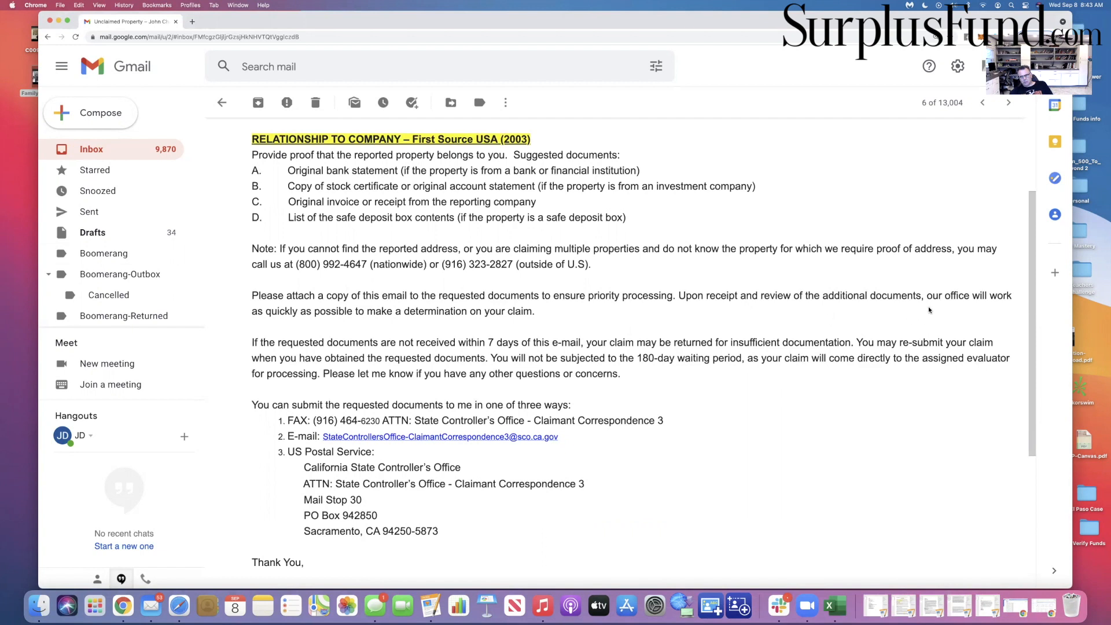
{"action": "mouse_move", "coordinate": [415, 326]}
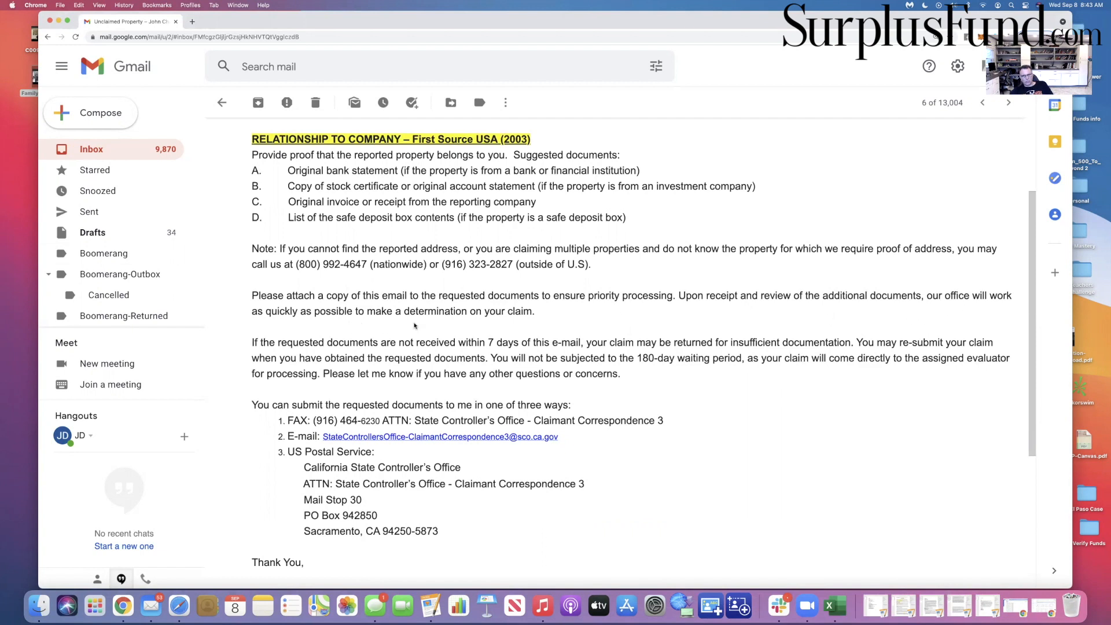
{"action": "mouse_move", "coordinate": [549, 299]}
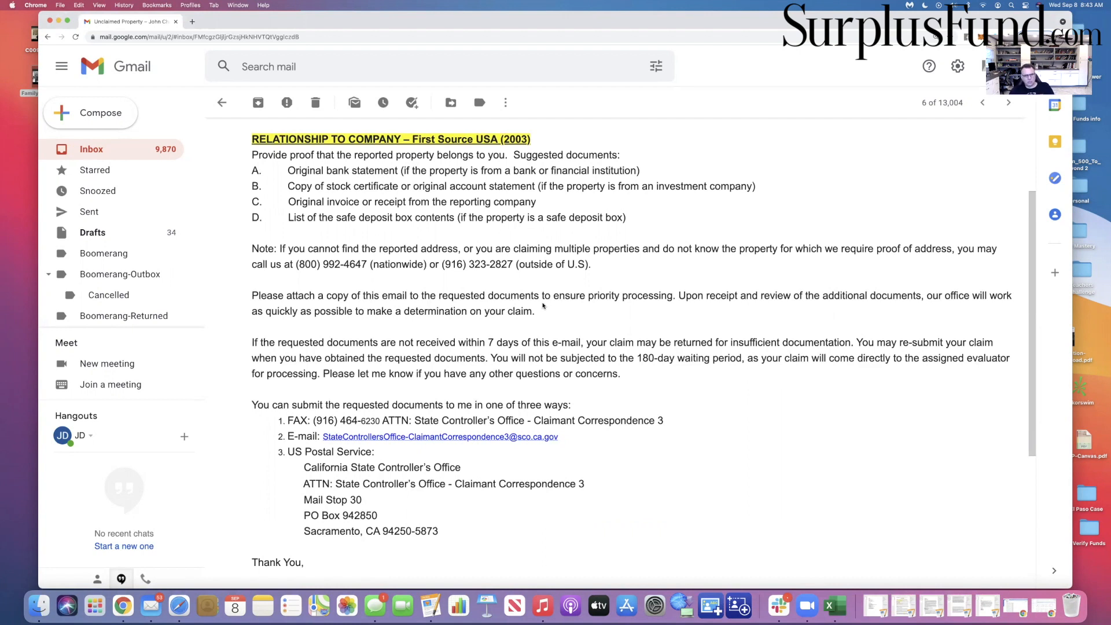
{"action": "mouse_move", "coordinate": [352, 424]}
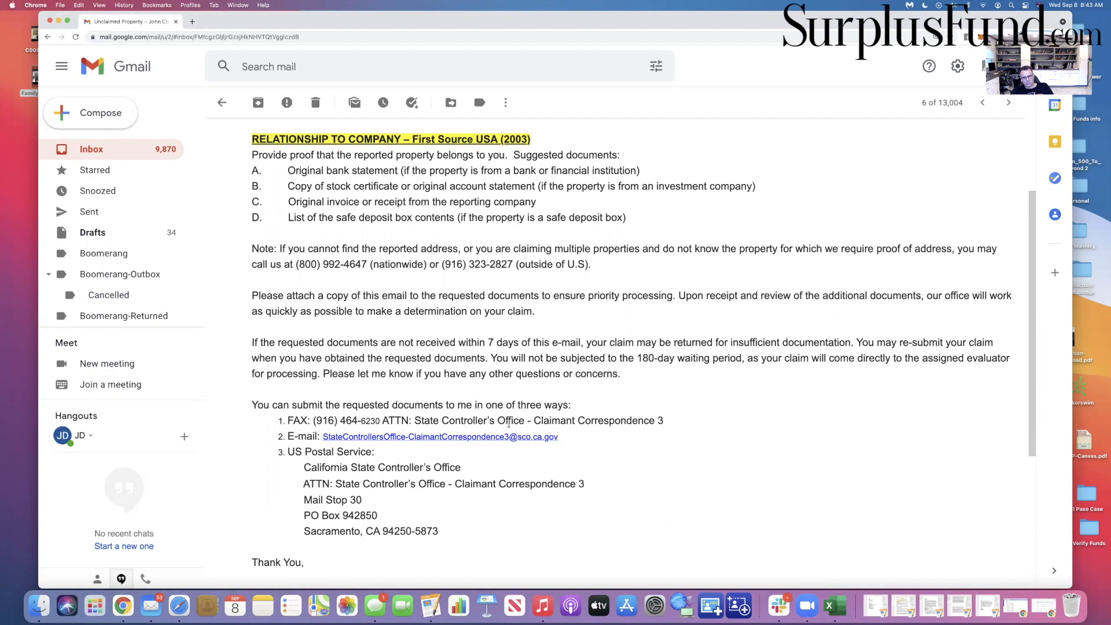
{"action": "scroll", "scroll_direction": "down", "scroll_amount": 3}
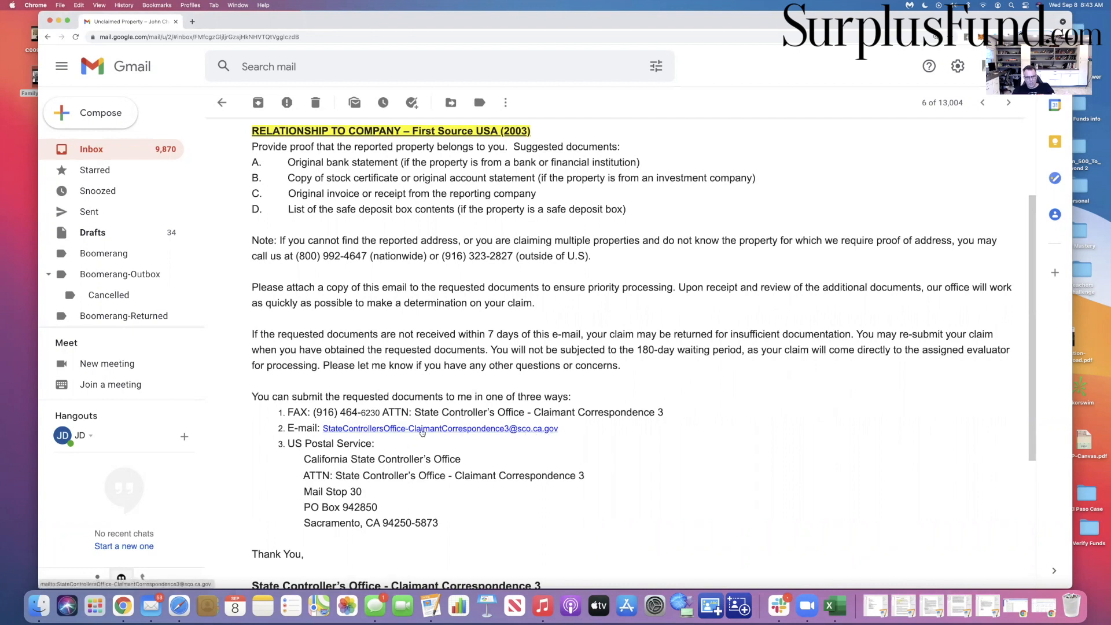
{"action": "scroll", "scroll_direction": "down", "scroll_amount": 3}
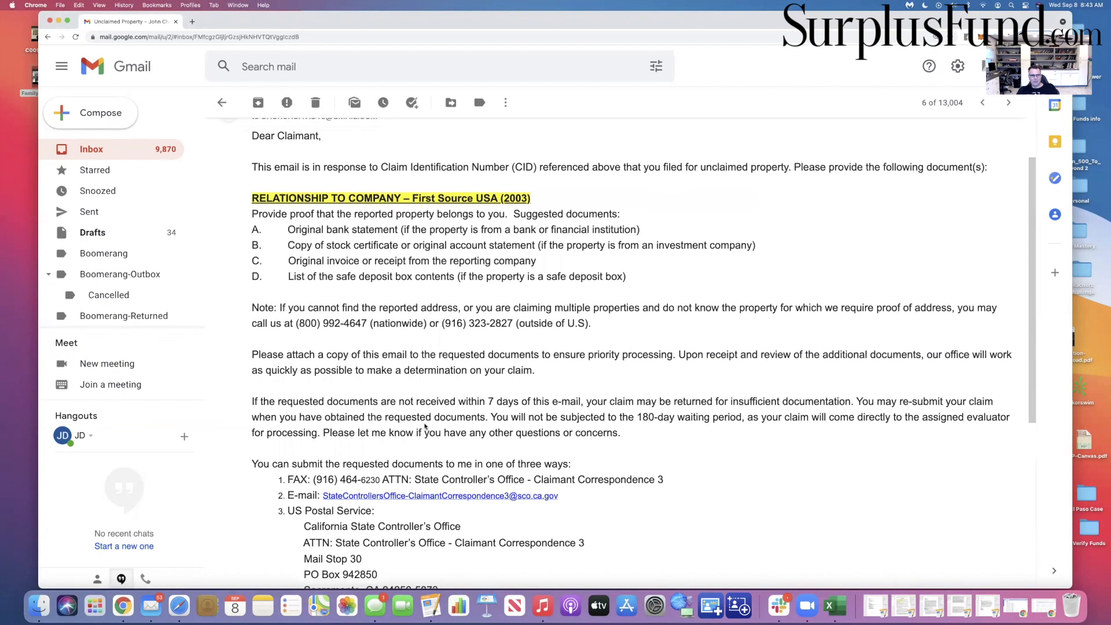
{"action": "scroll", "scroll_direction": "down", "scroll_amount": 3}
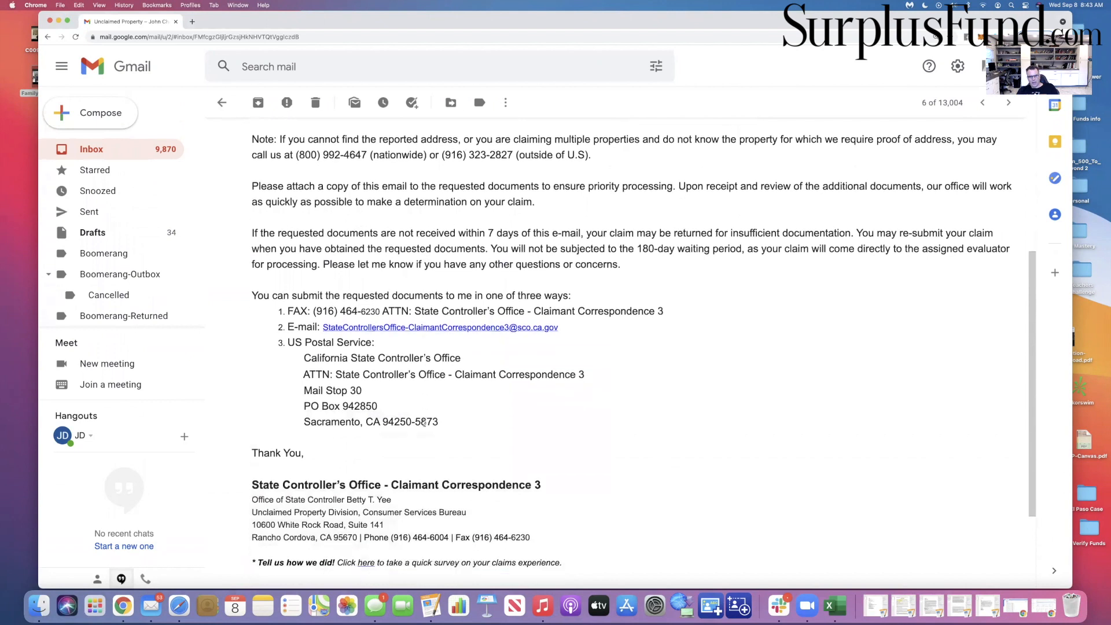
{"action": "scroll", "scroll_direction": "down", "scroll_amount": 3}
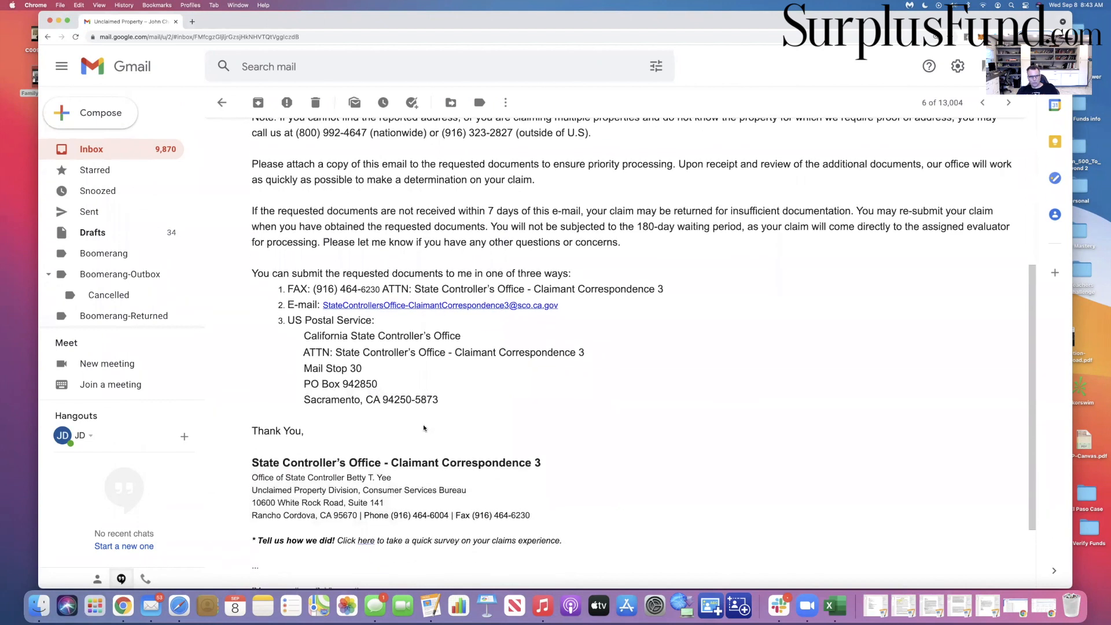
{"action": "scroll", "scroll_direction": "down", "scroll_amount": 3}
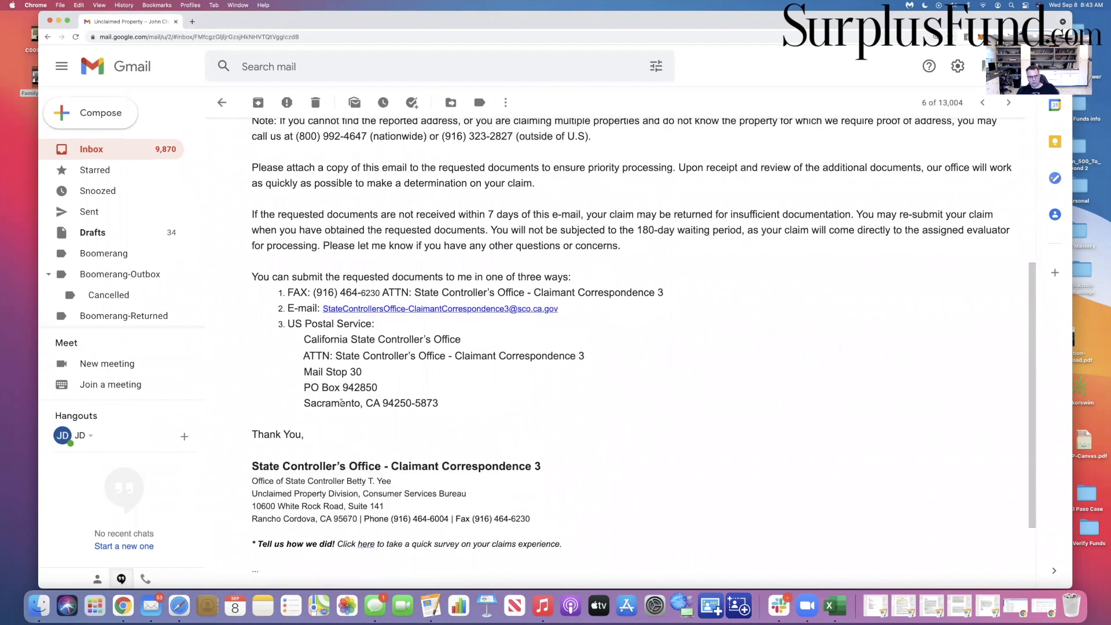
{"action": "mouse_move", "coordinate": [392, 335]}
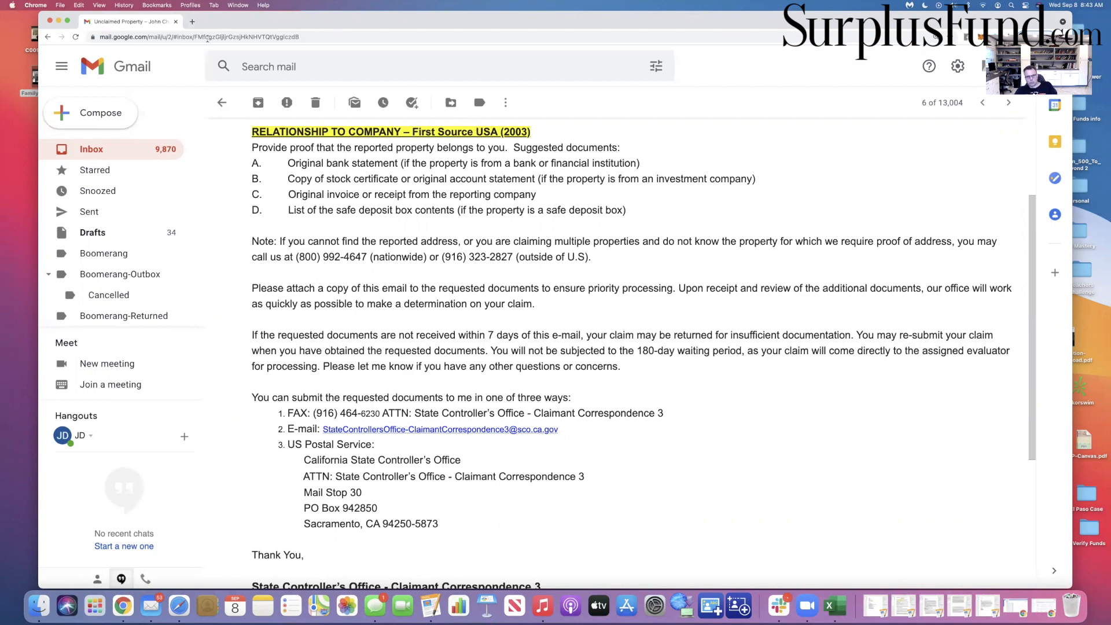
{"action": "left_click", "coordinate": [295, 21]}
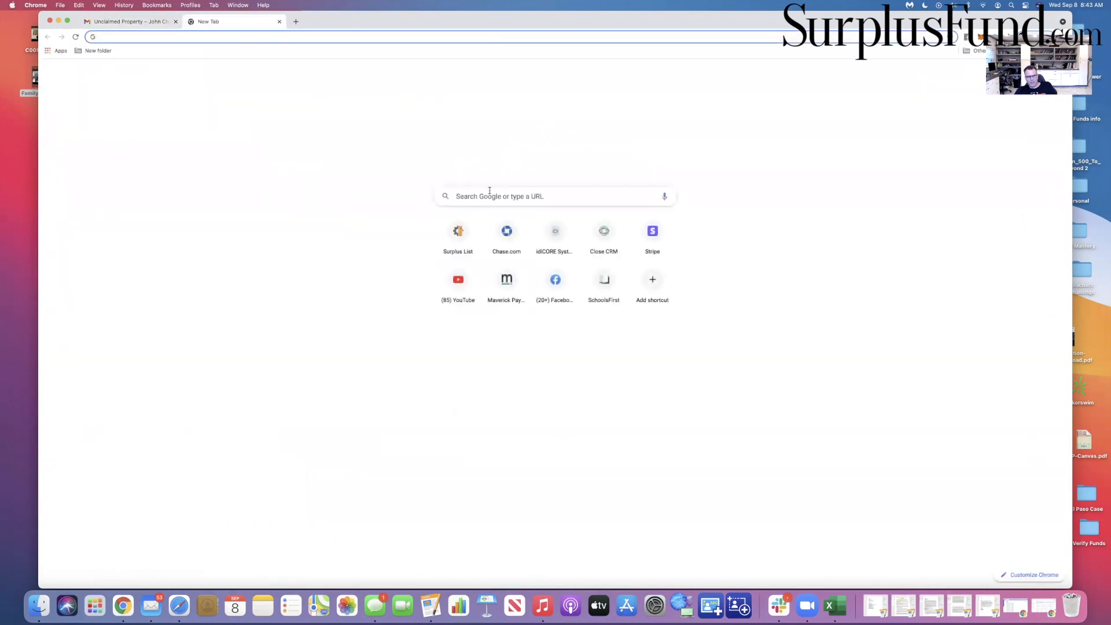
- Search Google for 'first source usa escrow california' from the New Tab page
{"action": "left_click", "coordinate": [555, 197]}
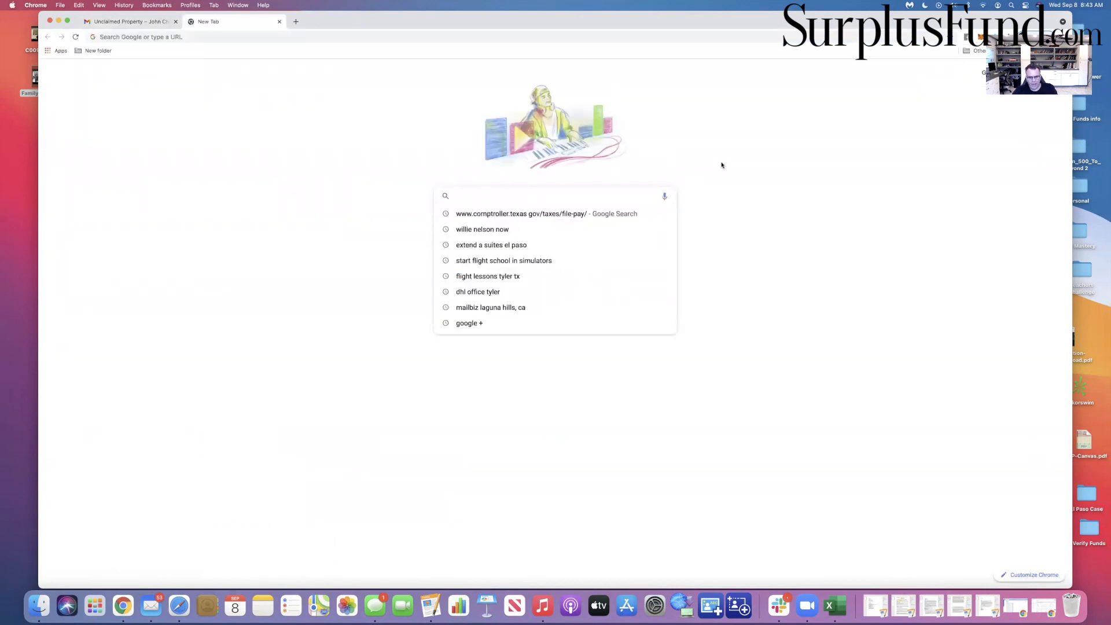
{"action": "type", "text": "first source usa escrow california"}
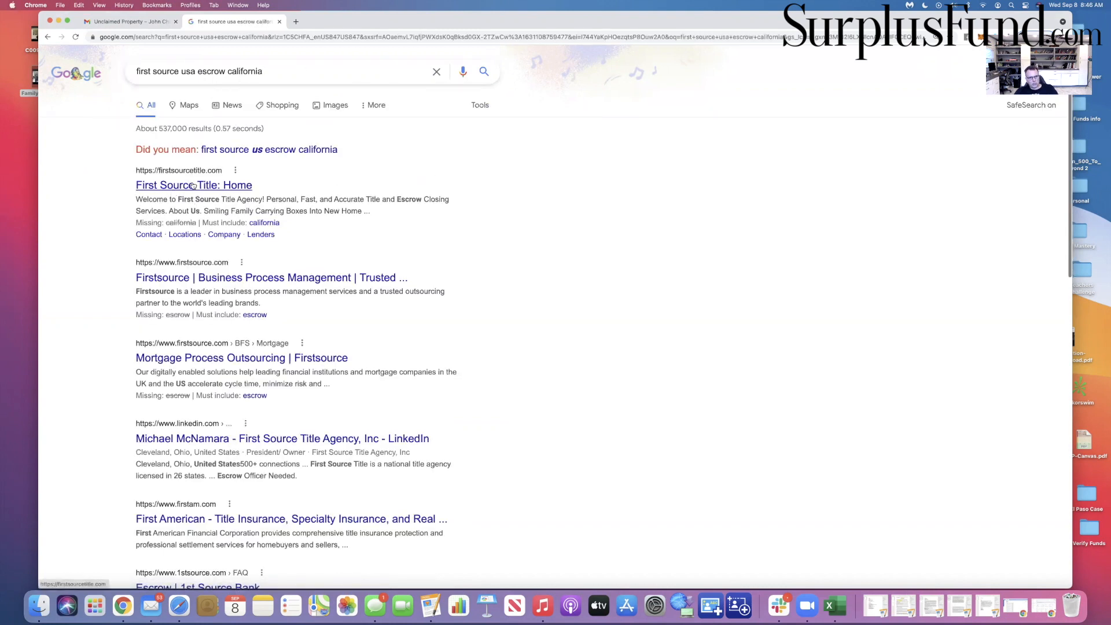
- Skim the First Source escrow results, then switch back to the State Controller email in the Gmail tab
{"action": "scroll", "scroll_direction": "down", "scroll_amount": 3}
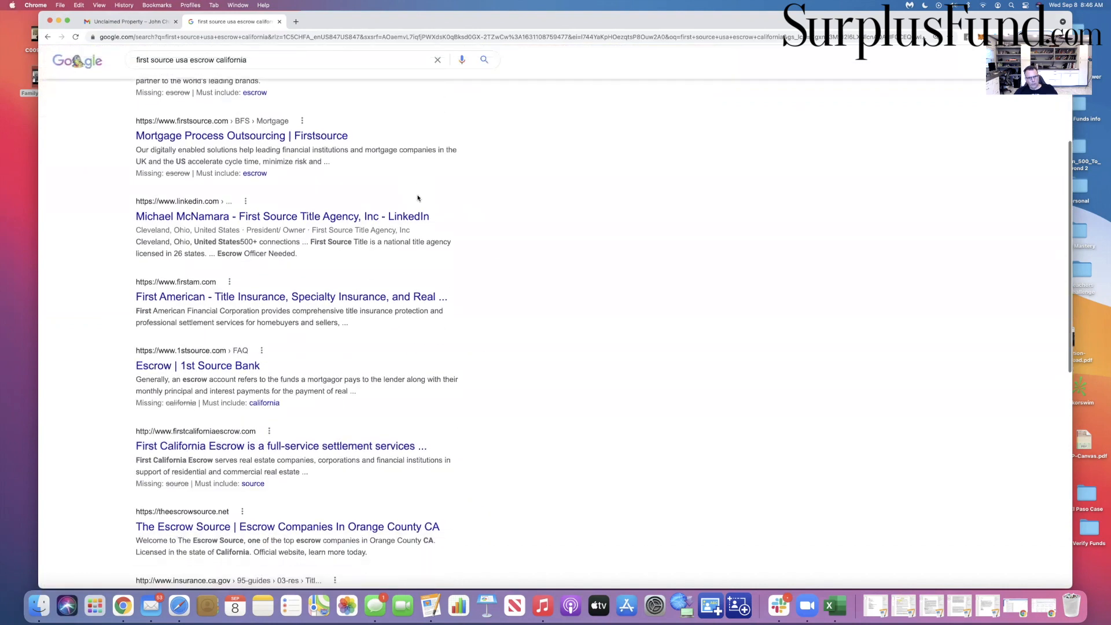
{"action": "scroll", "scroll_direction": "down", "scroll_amount": 3}
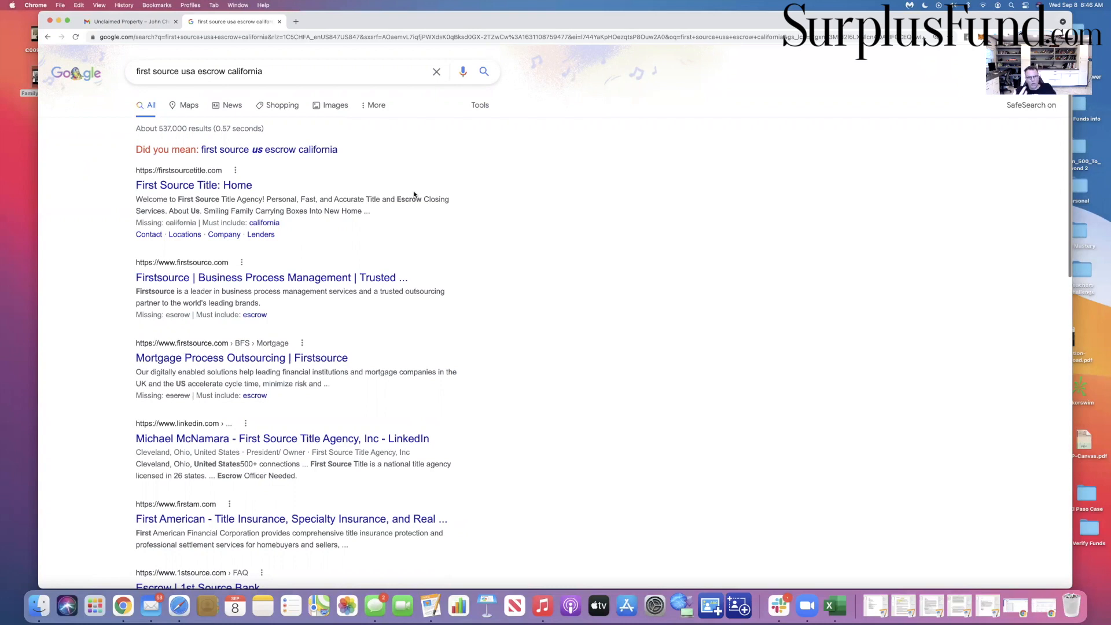
{"action": "left_click", "coordinate": [129, 21]}
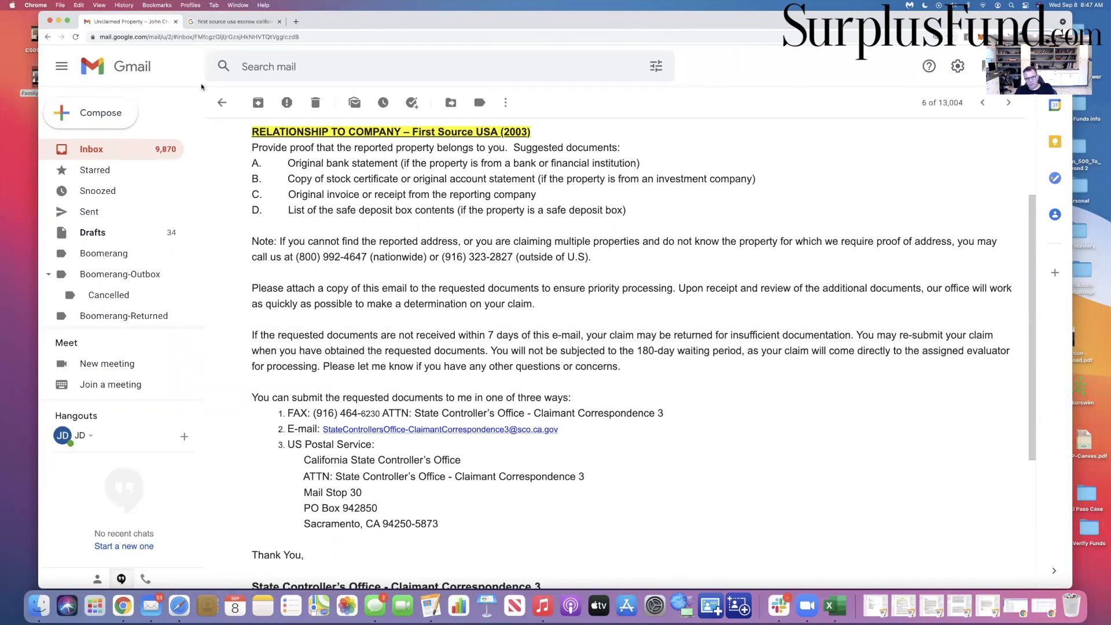
{"action": "left_click", "coordinate": [234, 20]}
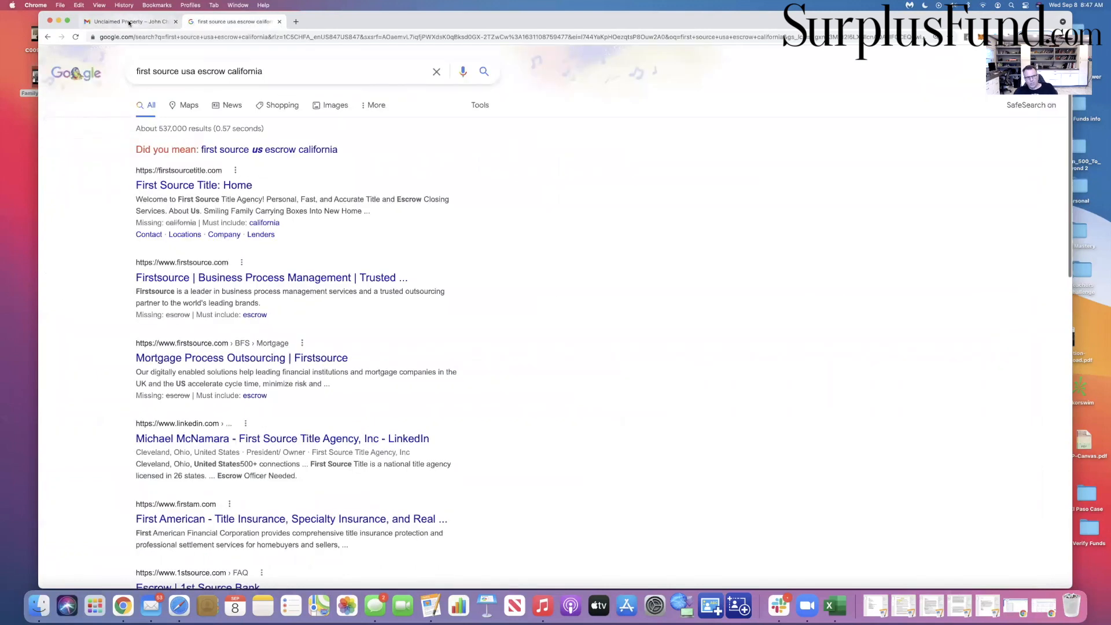
{"action": "left_click", "coordinate": [131, 21]}
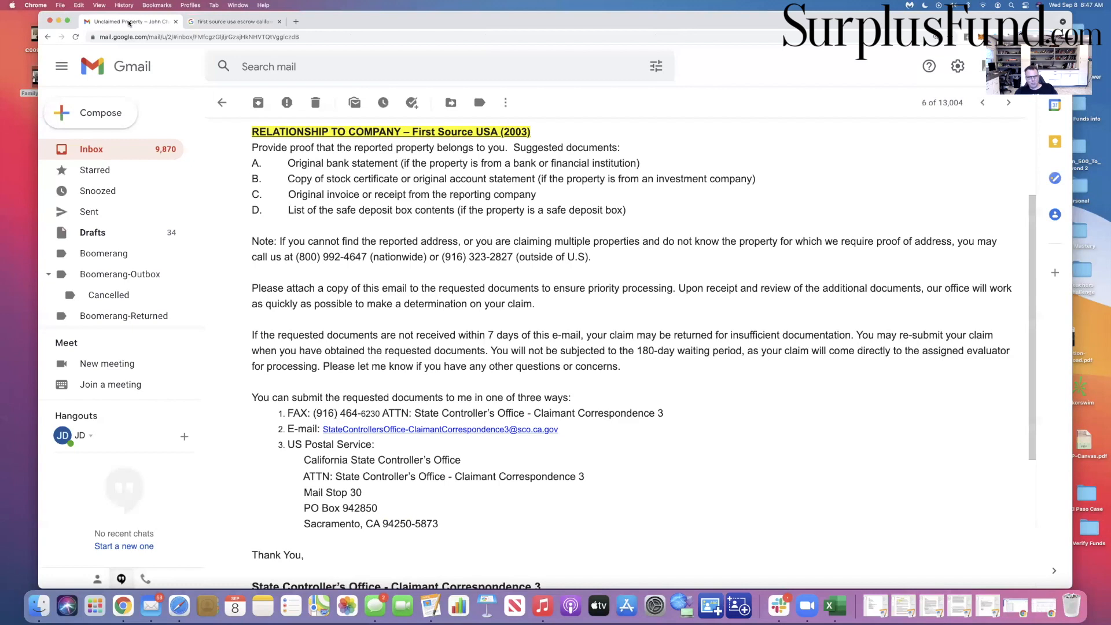